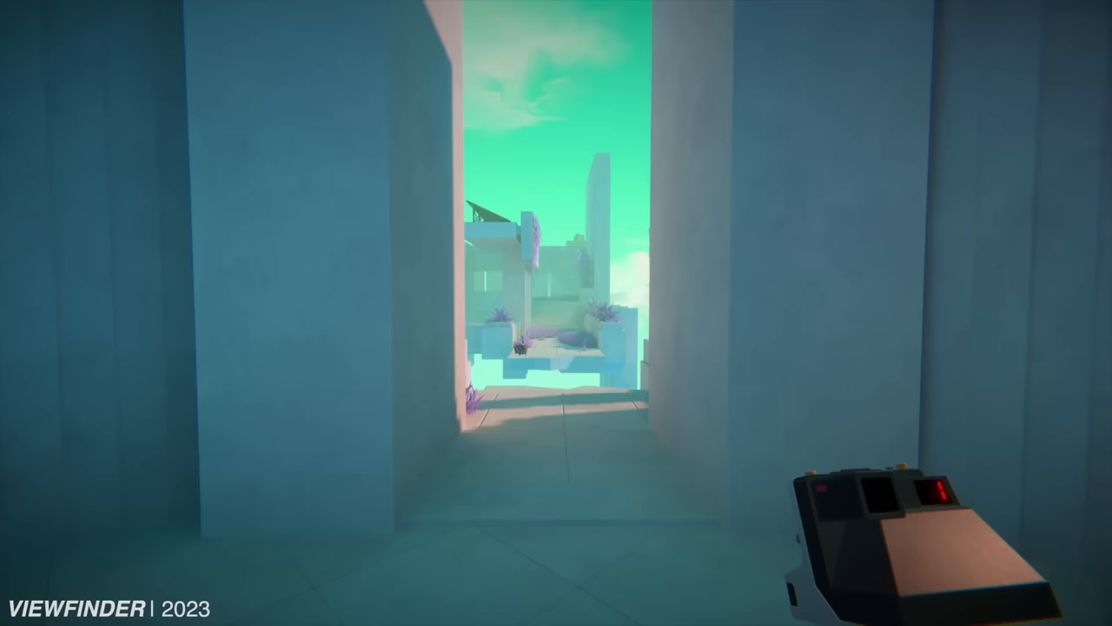
pyautogui.moveTo(556, 313)
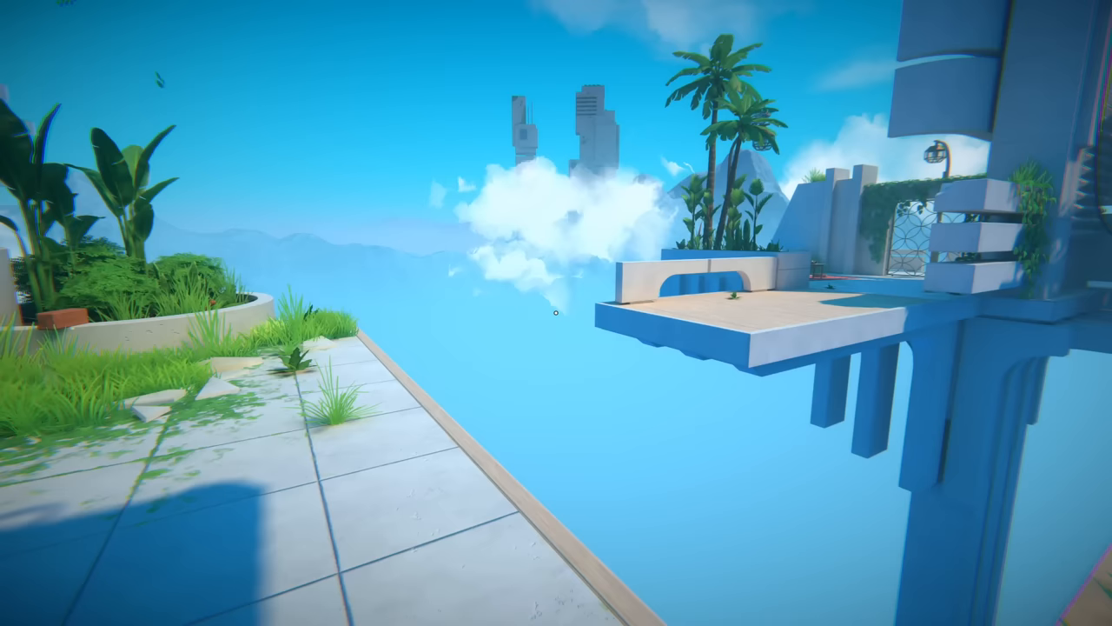
pyautogui.moveTo(556, 313)
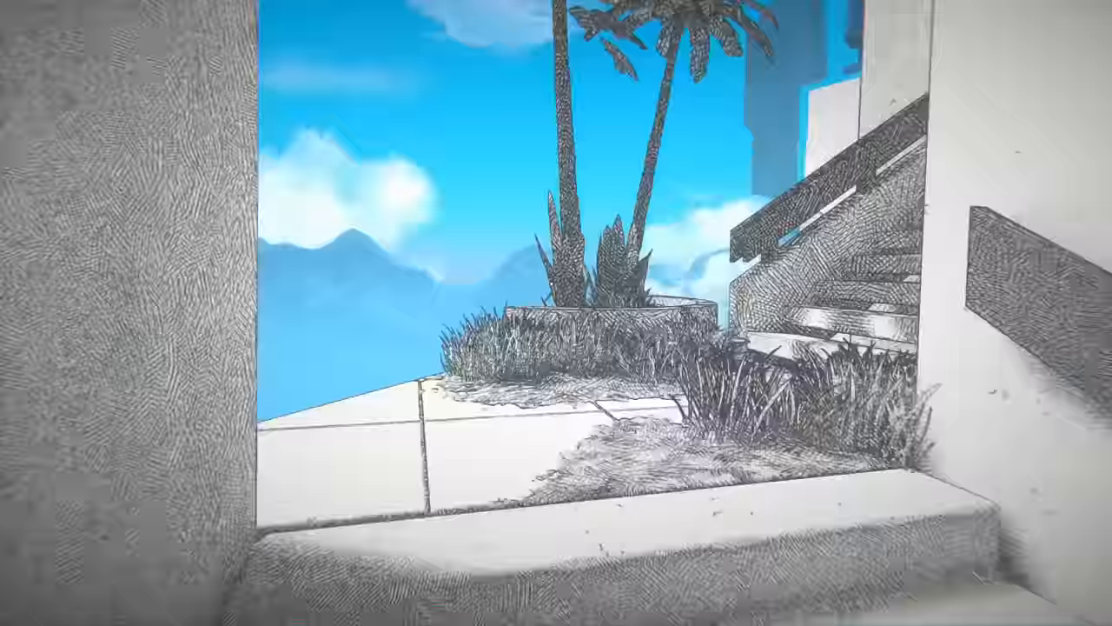
pyautogui.moveTo(556, 313)
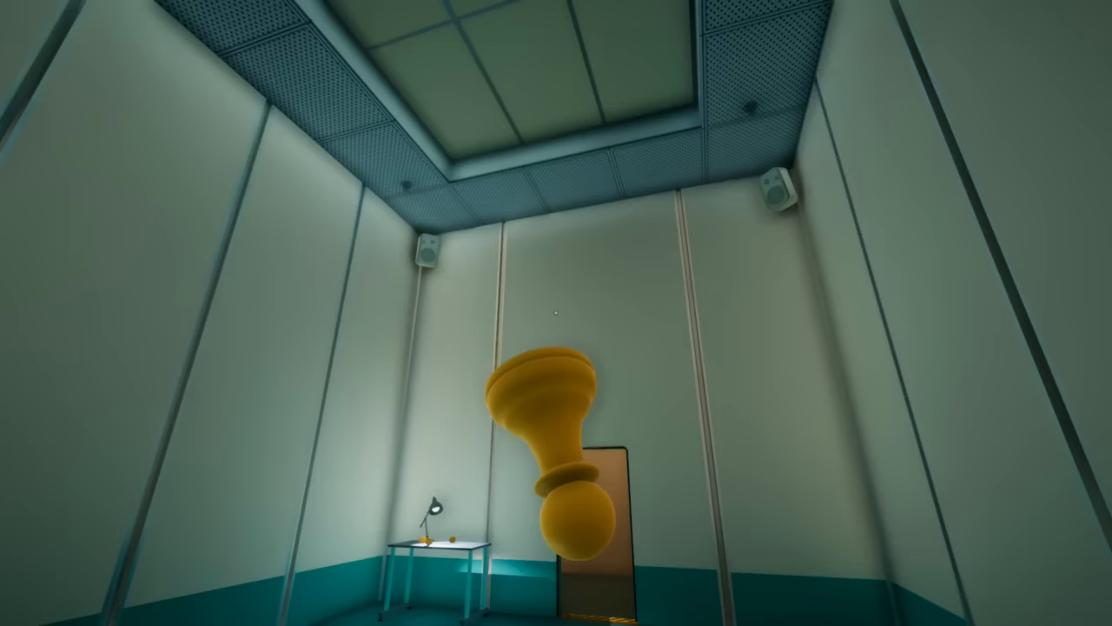
pyautogui.moveTo(556, 313)
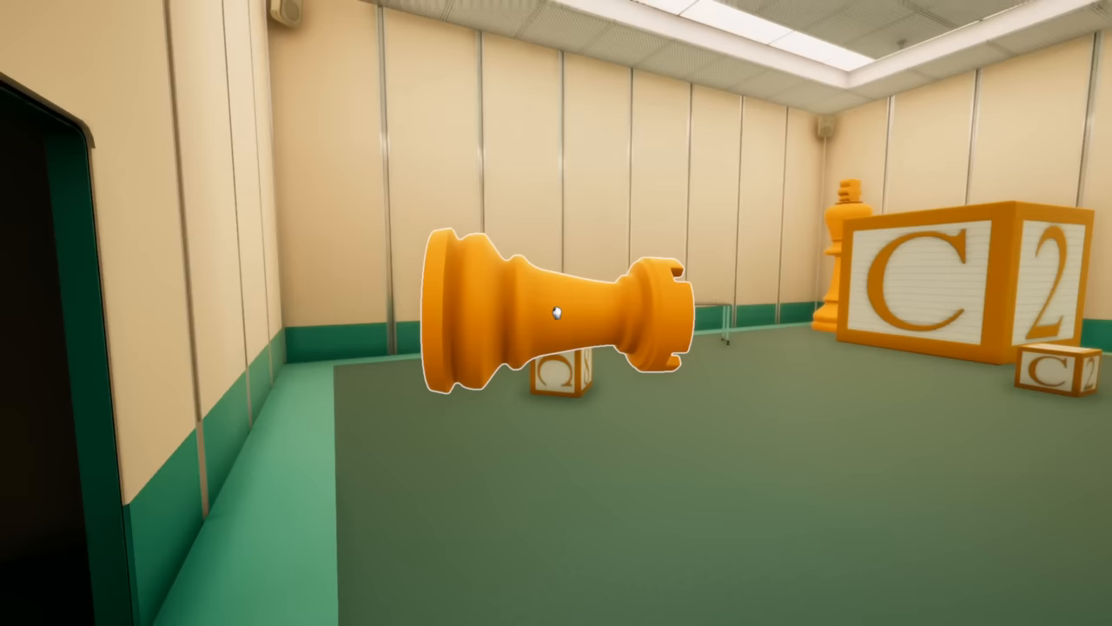
pyautogui.moveTo(556, 313)
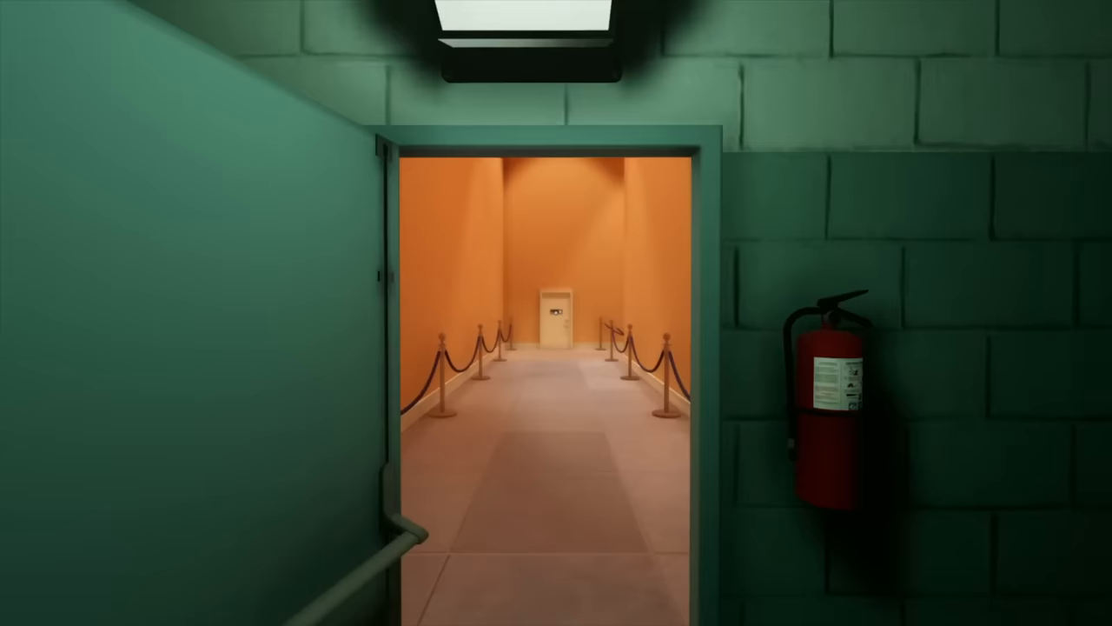
pyautogui.press('w')
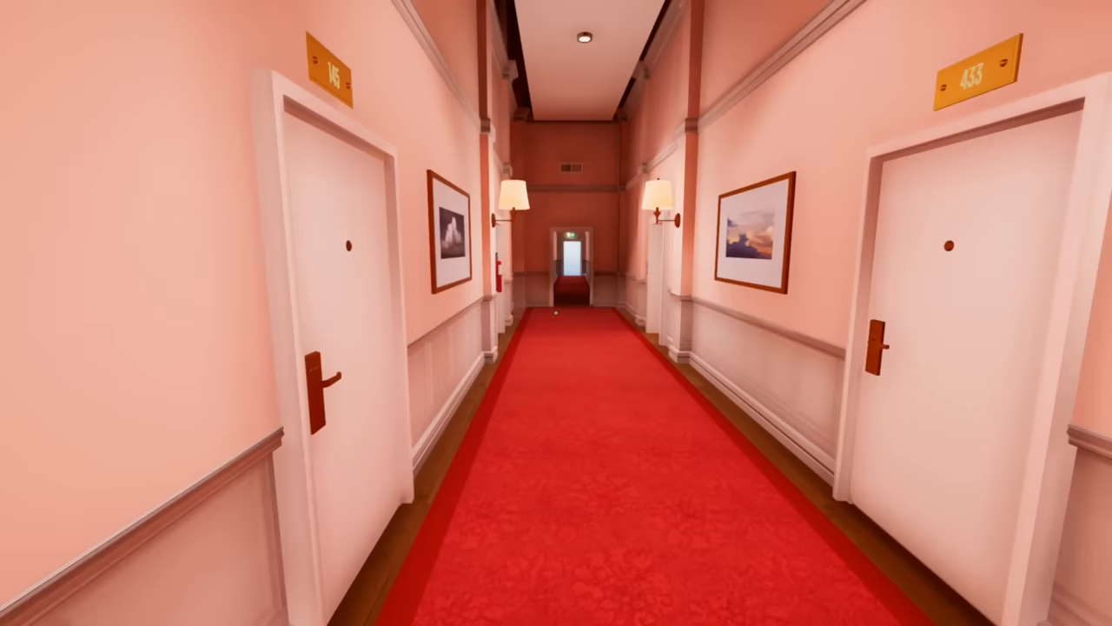
pyautogui.press('w')
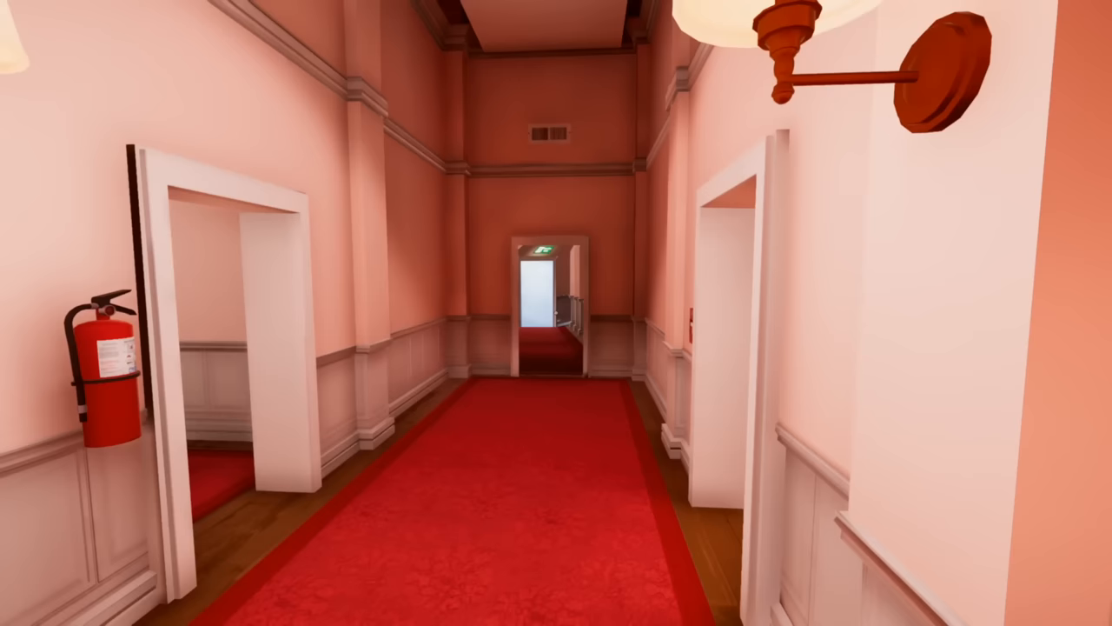
pyautogui.moveTo(556, 313)
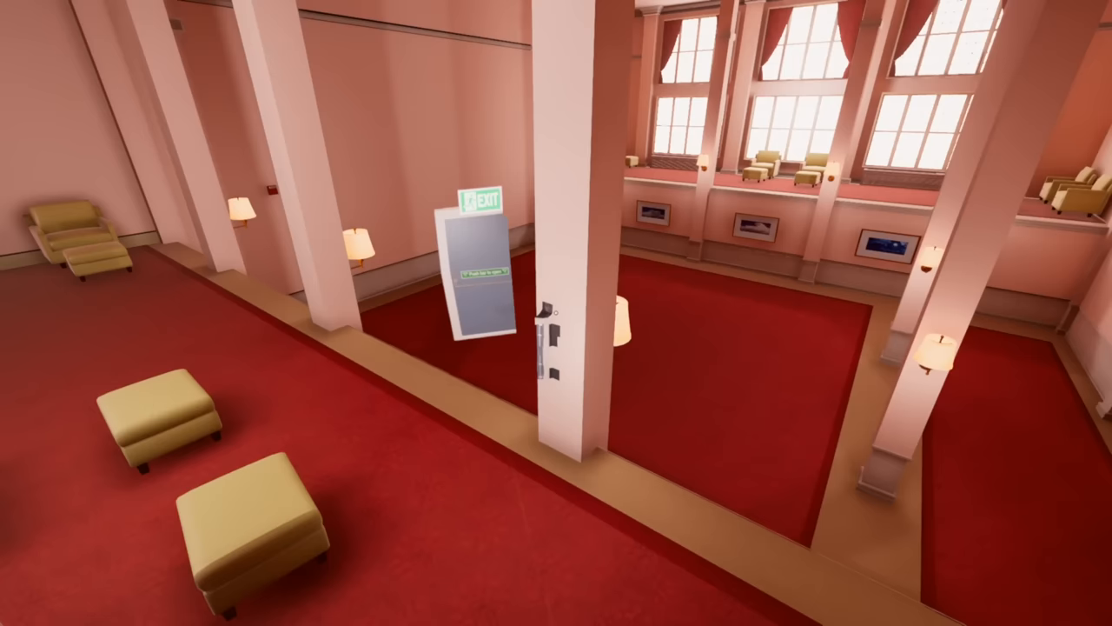
pyautogui.moveTo(556, 313)
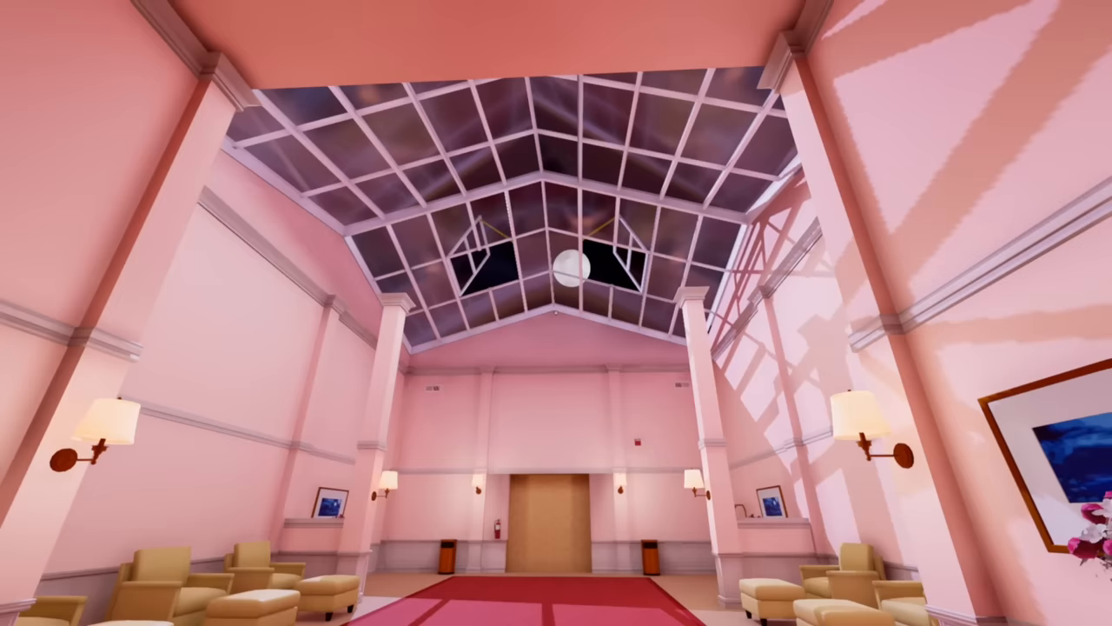
pyautogui.moveTo(556, 313)
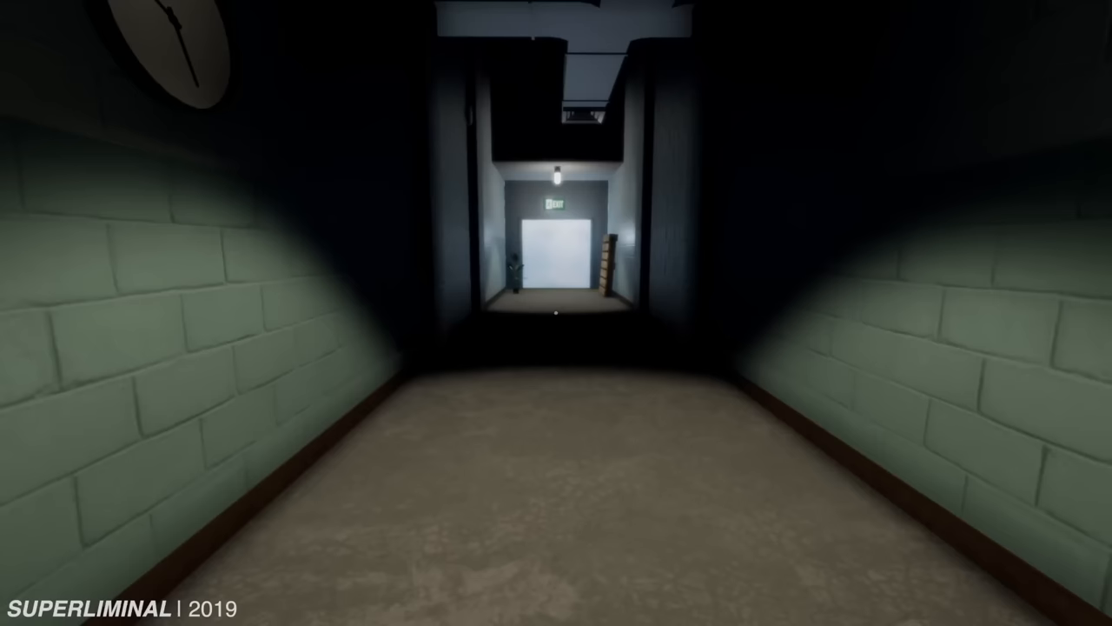
pyautogui.press('w')
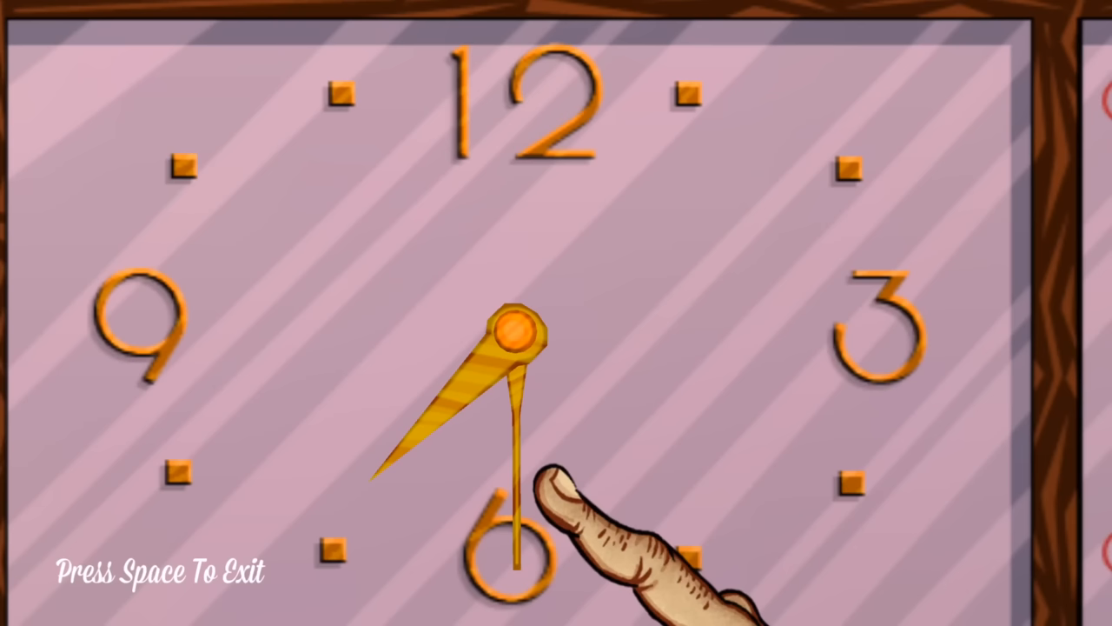
pyautogui.press('space')
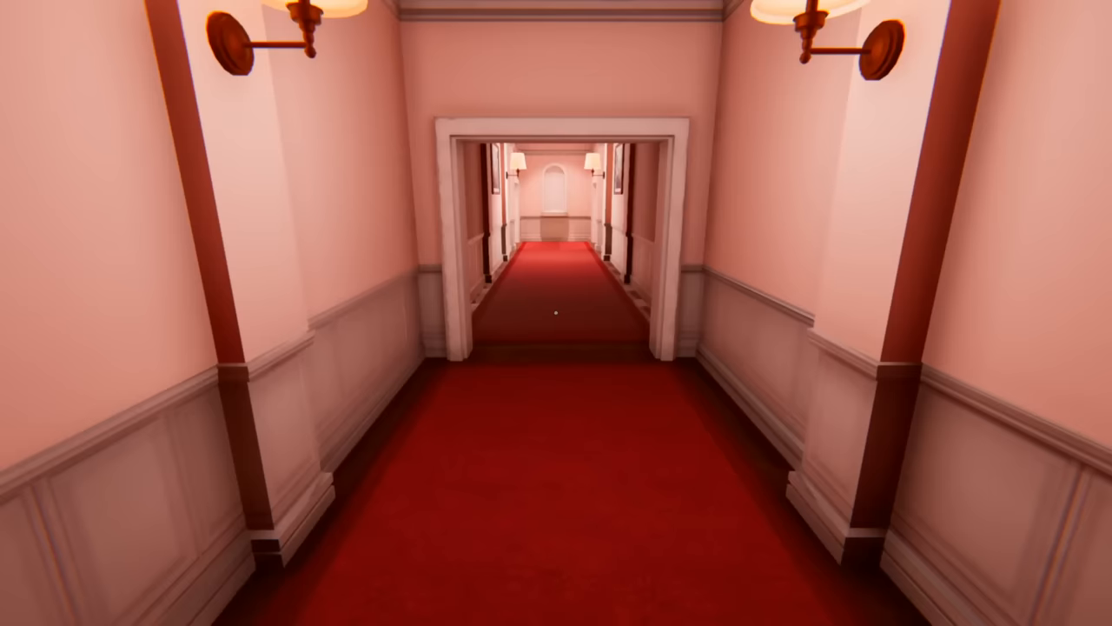
pyautogui.press('w')
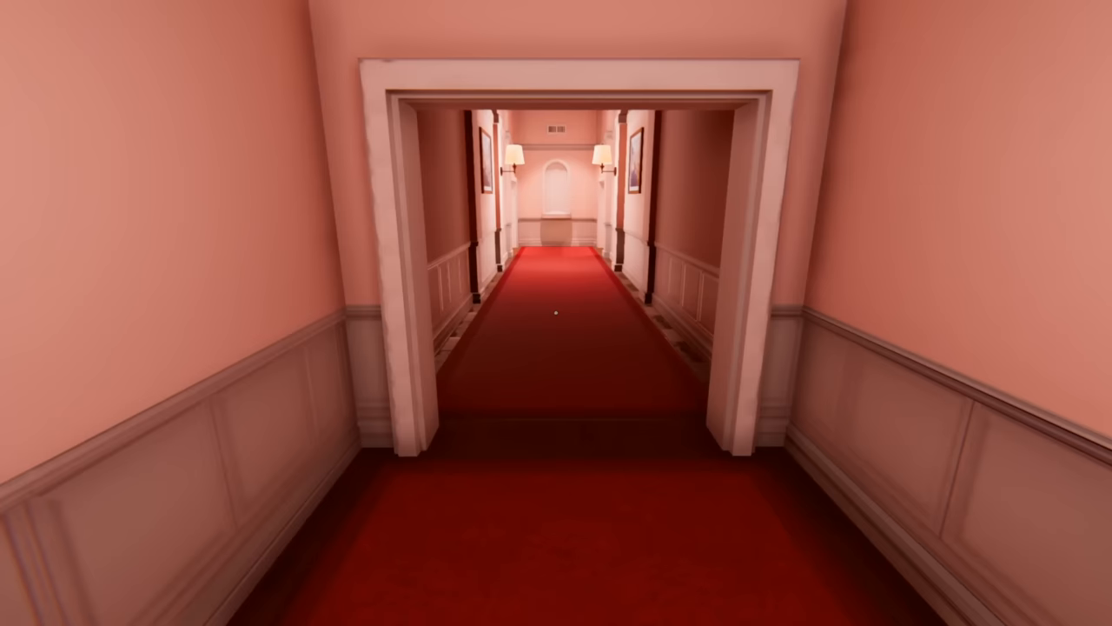